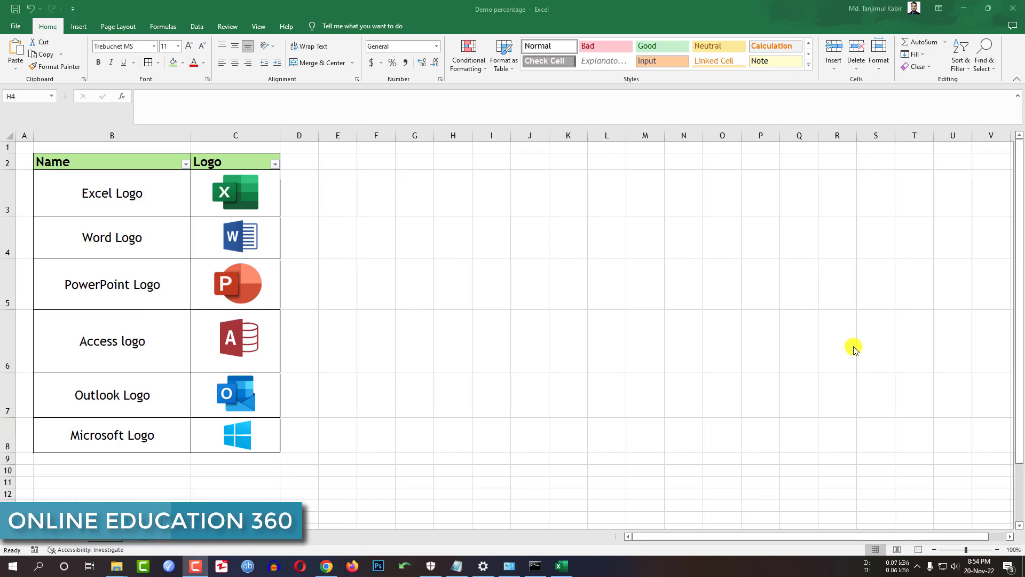
pyautogui.moveTo(700, 357)
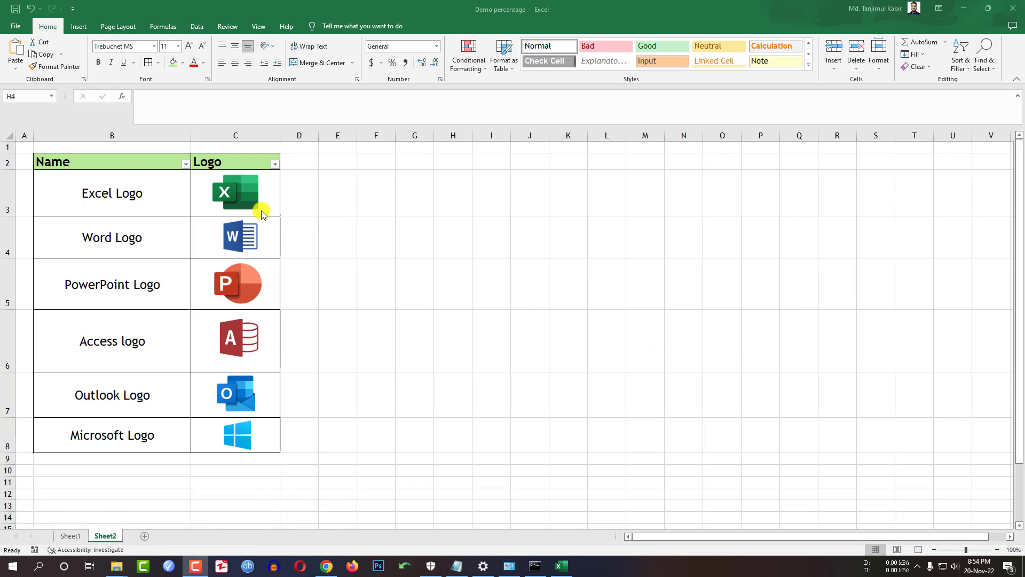
# - Filter the Name column to Outlook and Microsoft, then show all six rows again
pyautogui.click(185, 164)
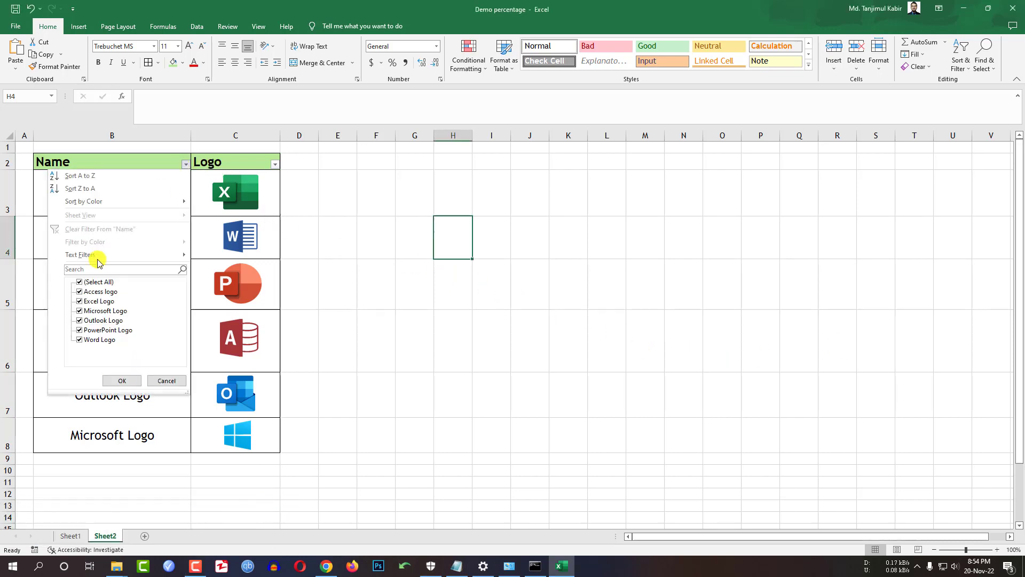
pyautogui.click(122, 381)
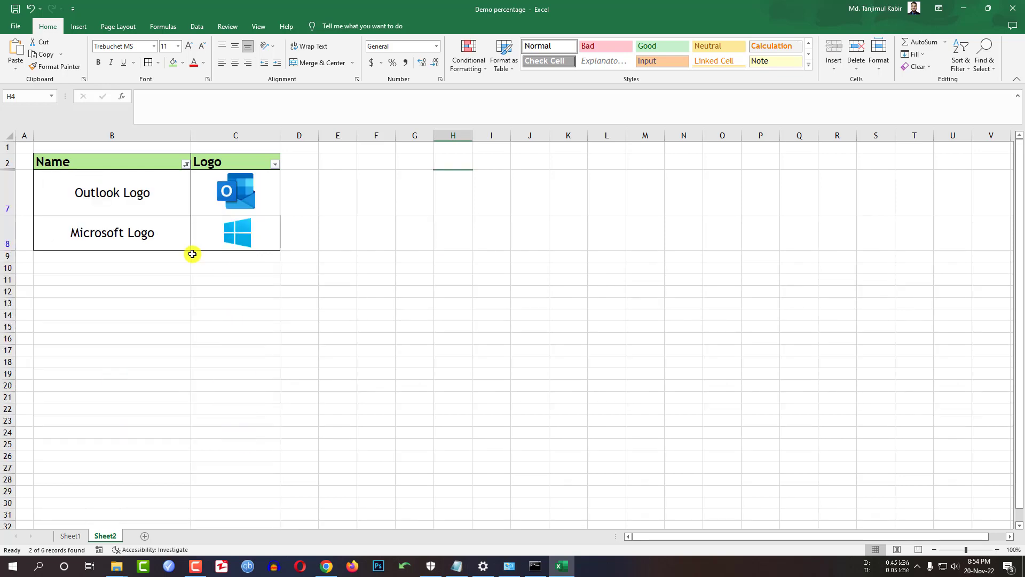
pyautogui.moveTo(151, 227)
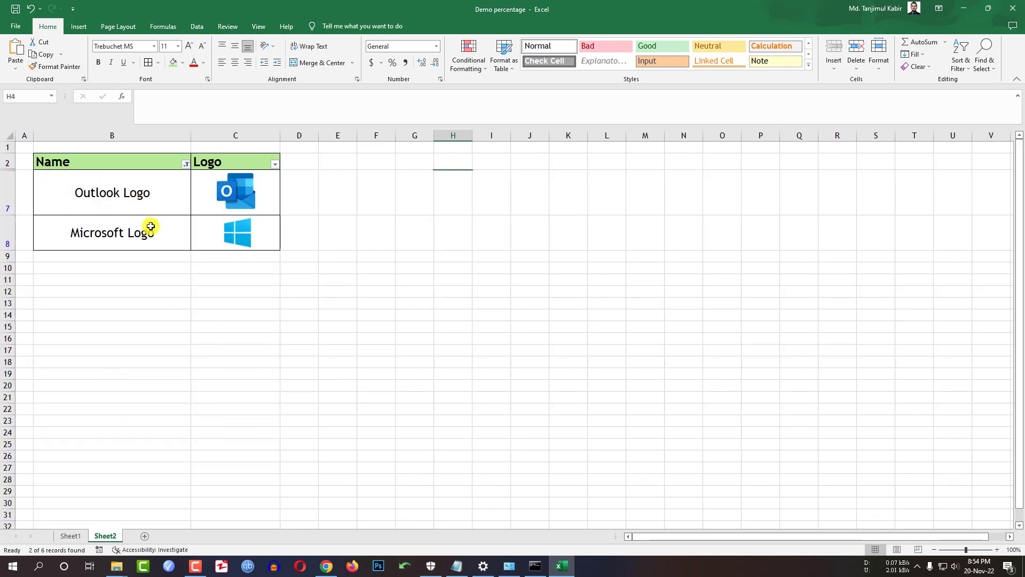
pyautogui.click(186, 163)
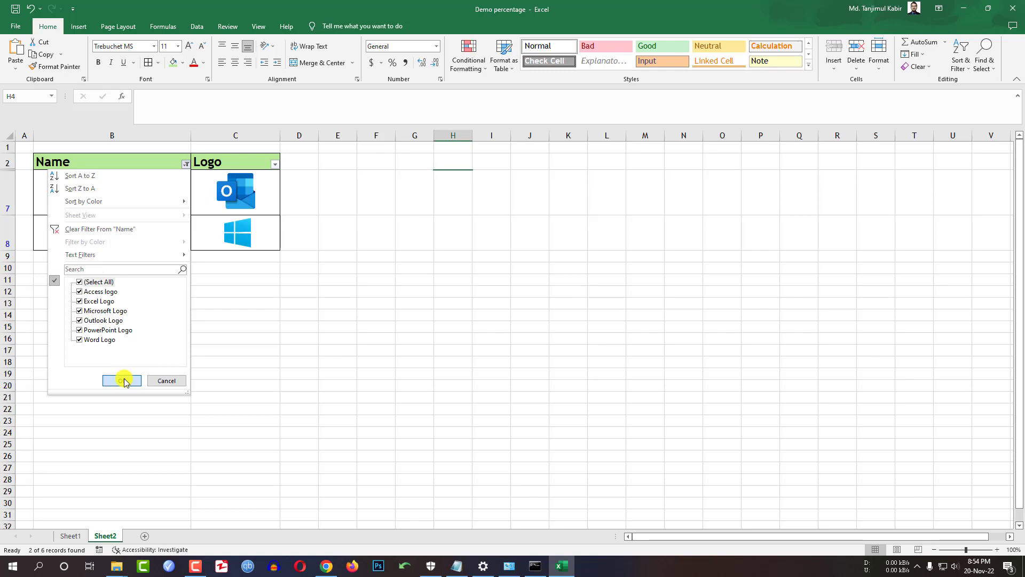
pyautogui.click(122, 381)
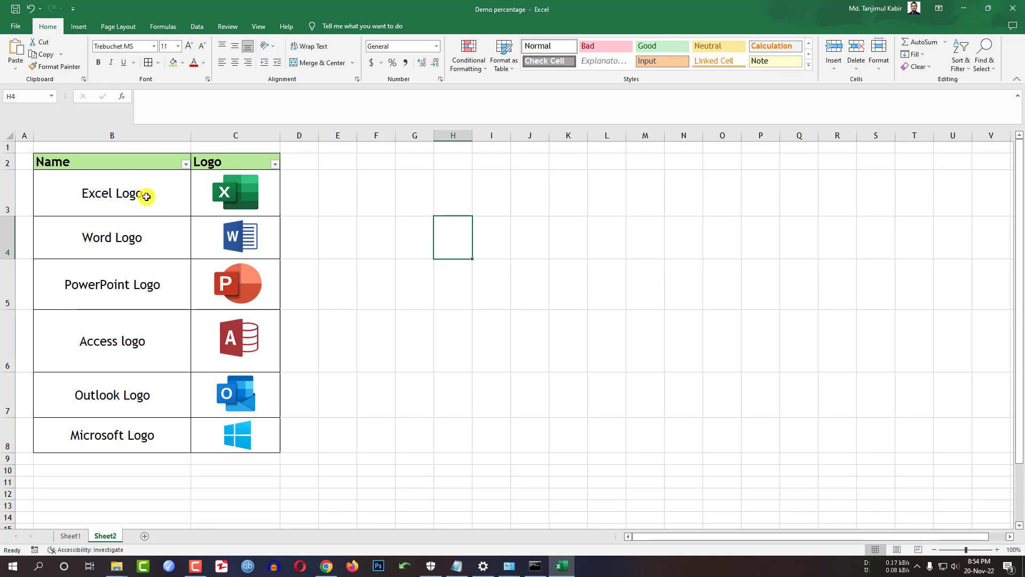
# - On Sheet3, make rows 4–9 height 70 and add a 'Logo' header in D3
pyautogui.click(139, 535)
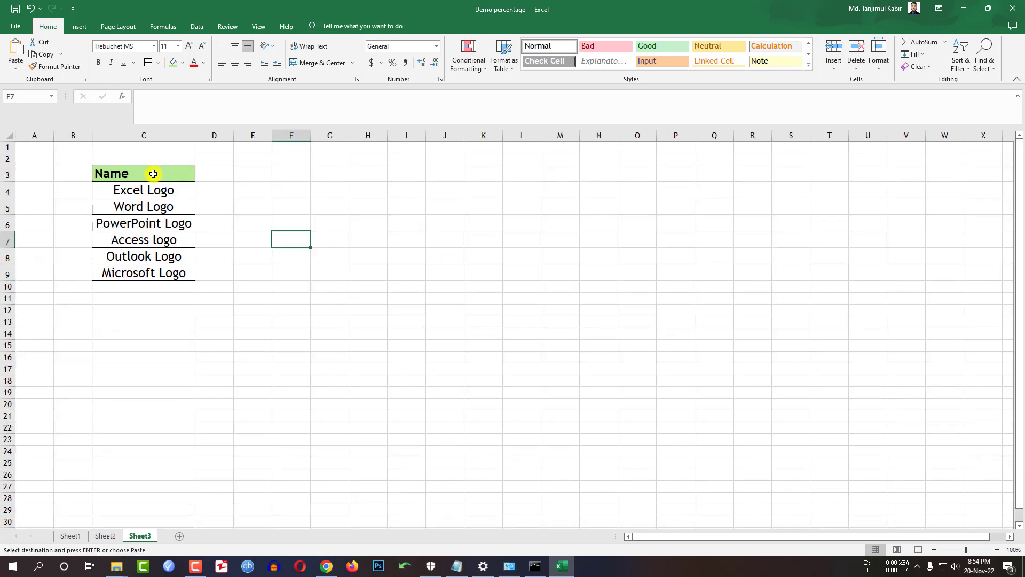
pyautogui.moveTo(156, 194)
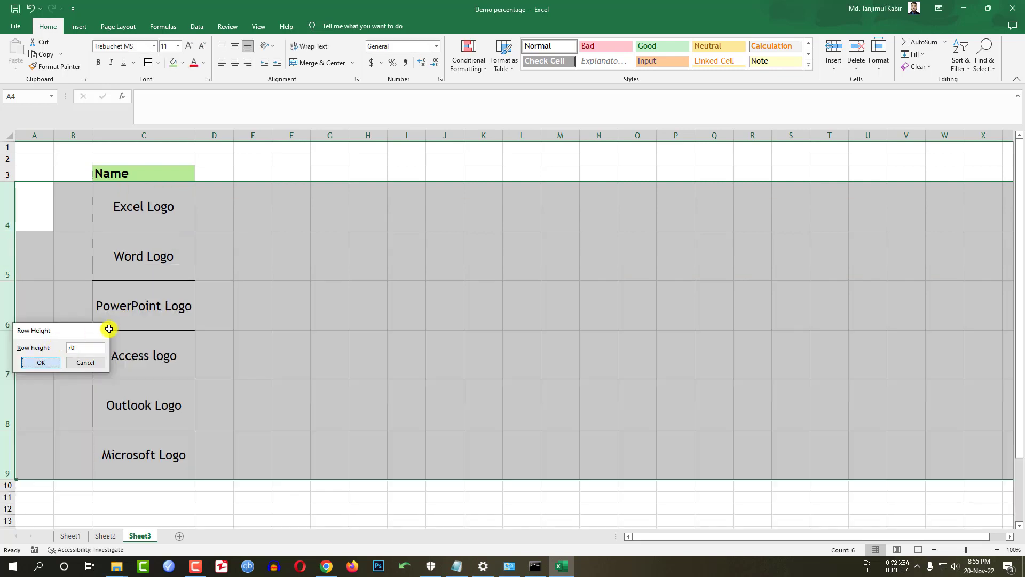
pyautogui.click(40, 362)
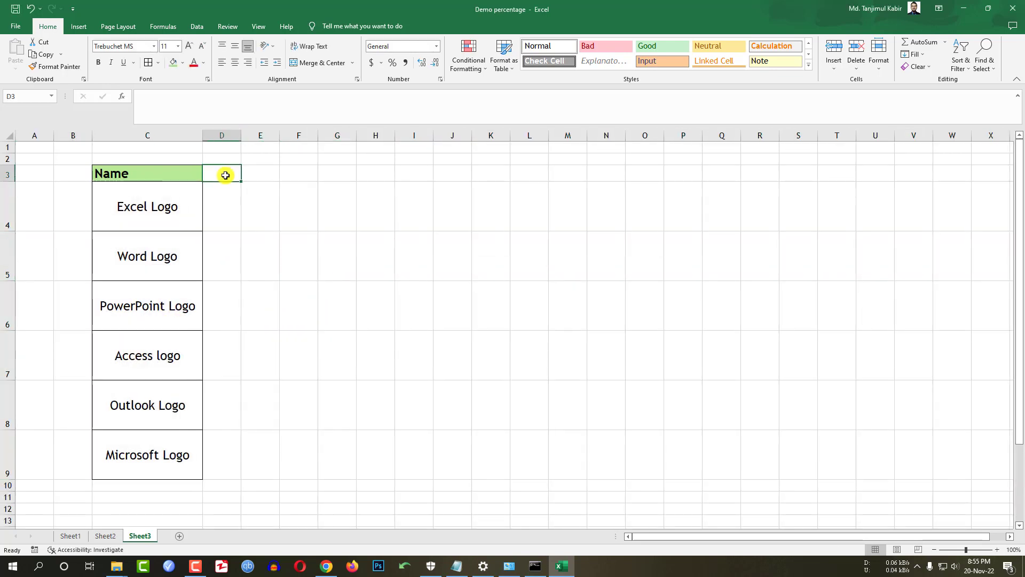
pyautogui.write('Logo')
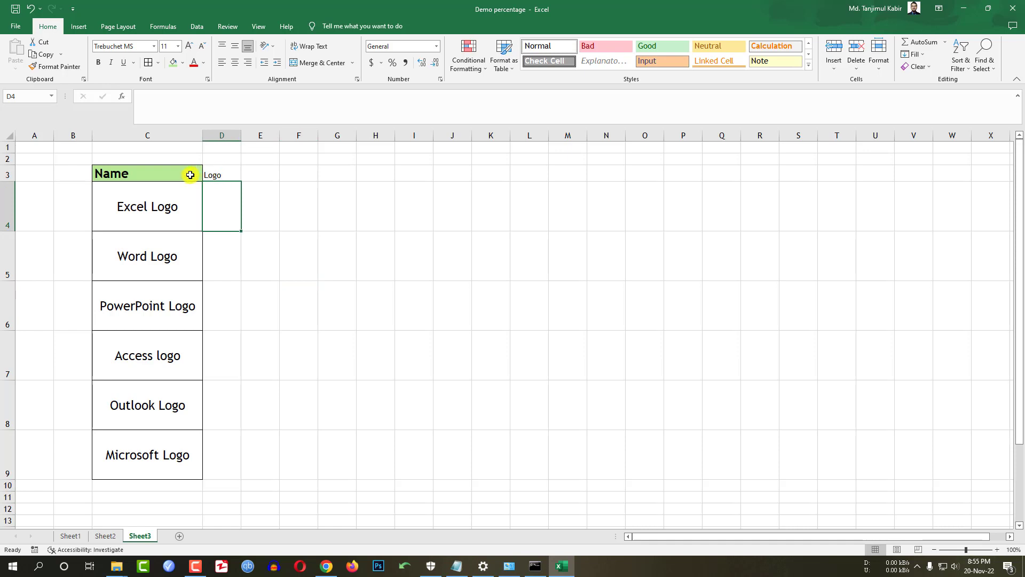
pyautogui.click(221, 173)
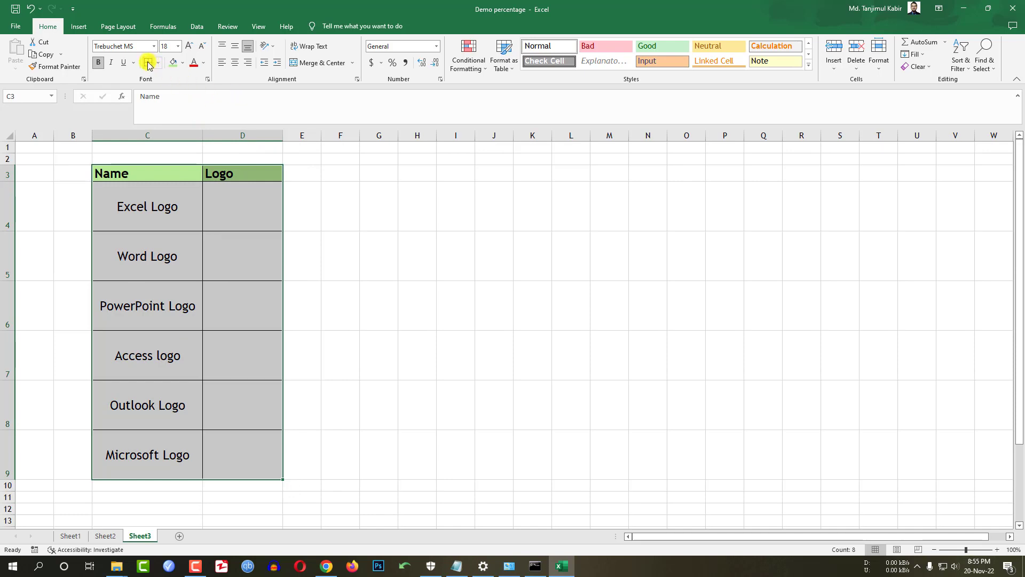
pyautogui.click(242, 206)
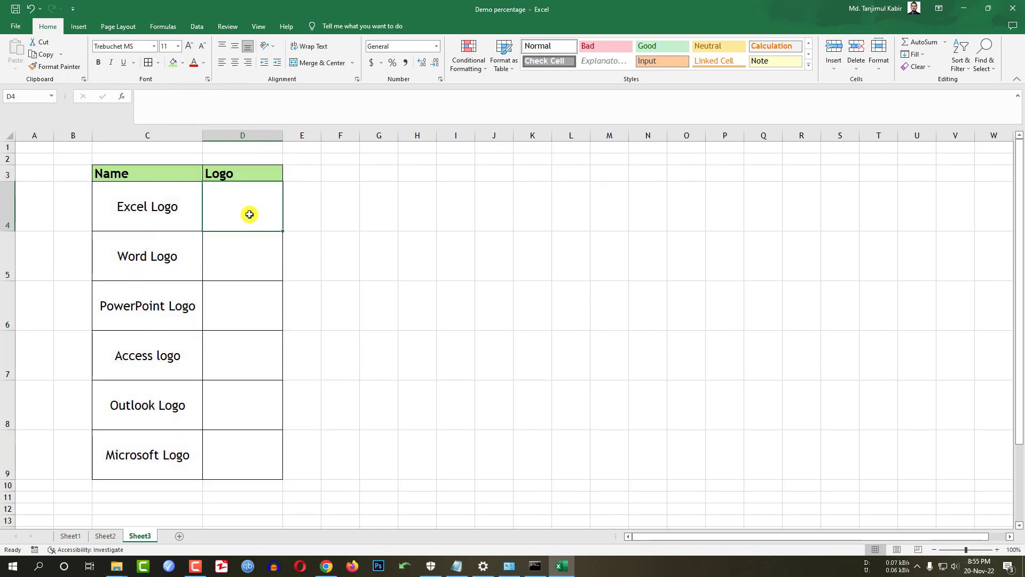
# - Insert the Excel logo picture from this device into the first Logo cell
pyautogui.click(78, 26)
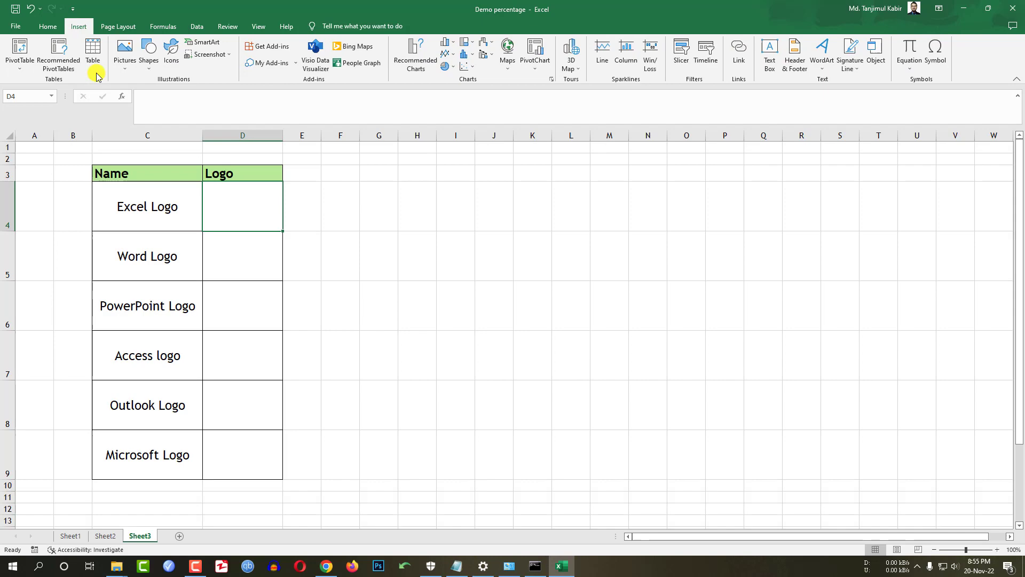
pyautogui.click(124, 52)
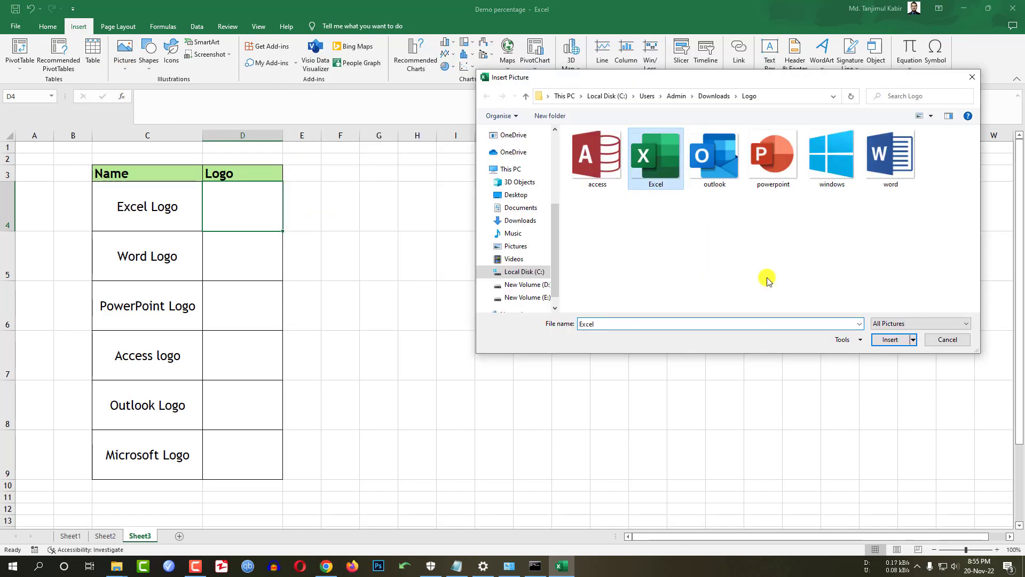
pyautogui.click(889, 339)
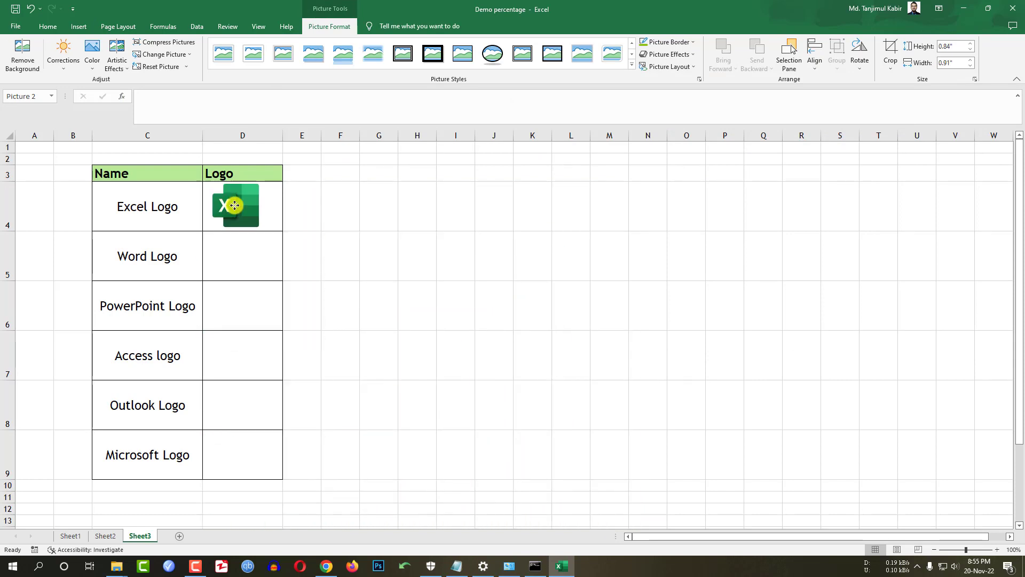
# - Insert the Word logo picture and place it in the Word Logo cell
pyautogui.click(242, 256)
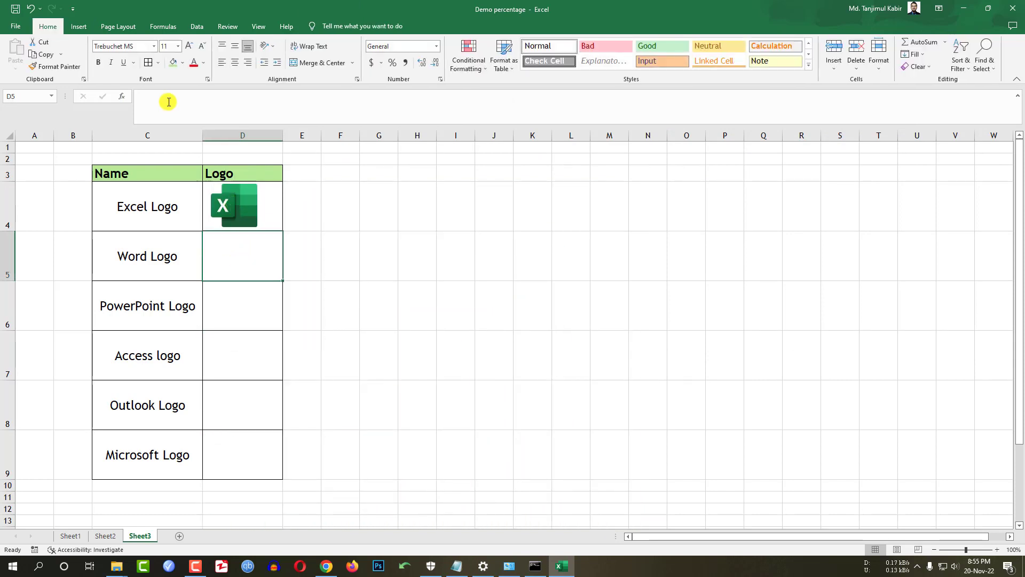
pyautogui.click(78, 26)
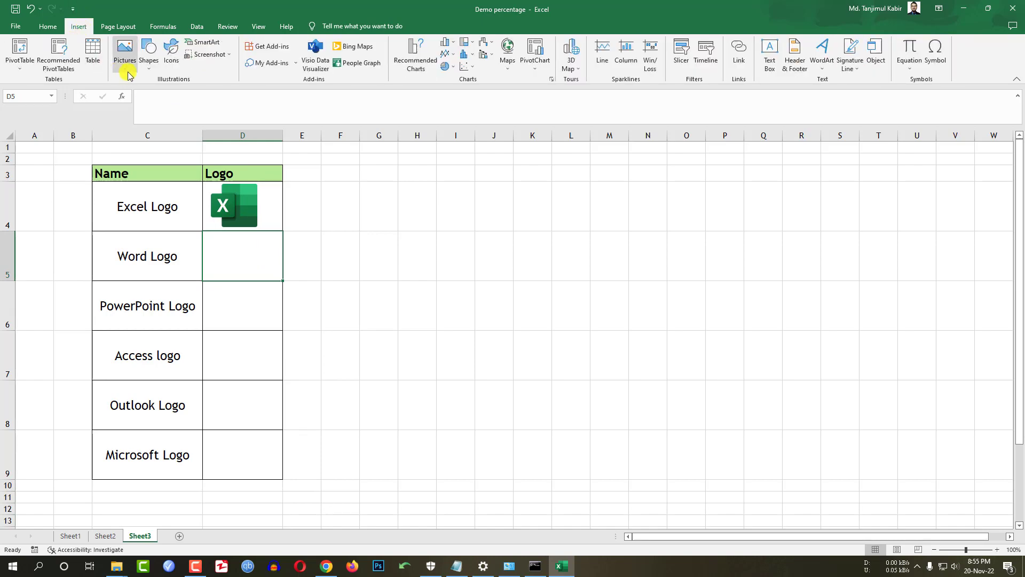
pyautogui.click(124, 53)
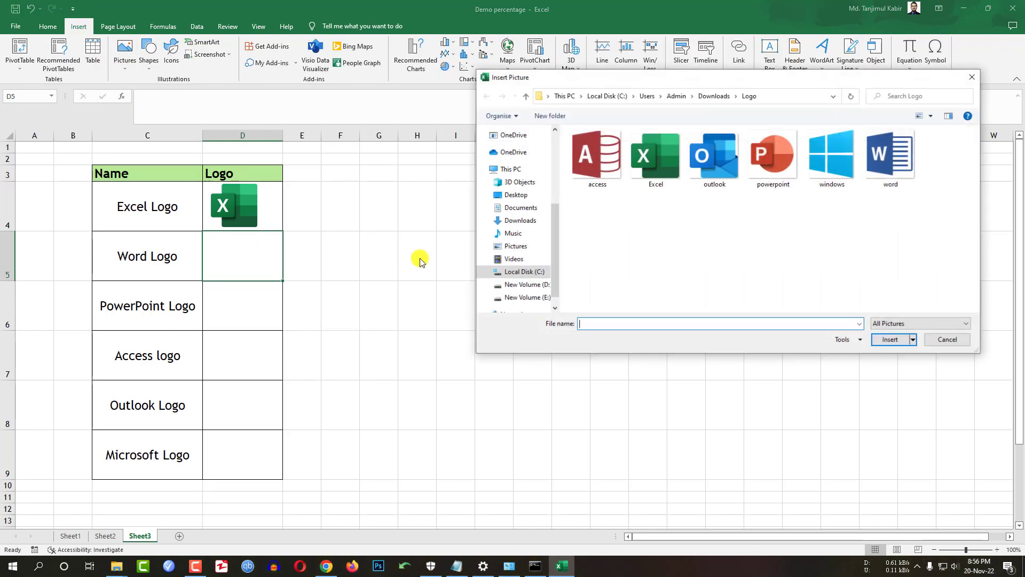
pyautogui.click(890, 157)
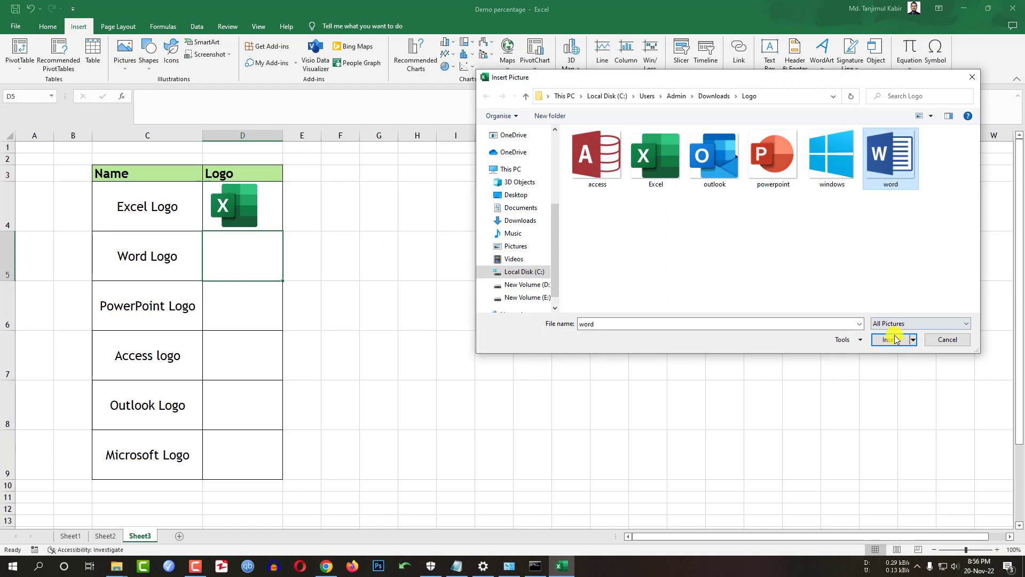
pyautogui.click(890, 339)
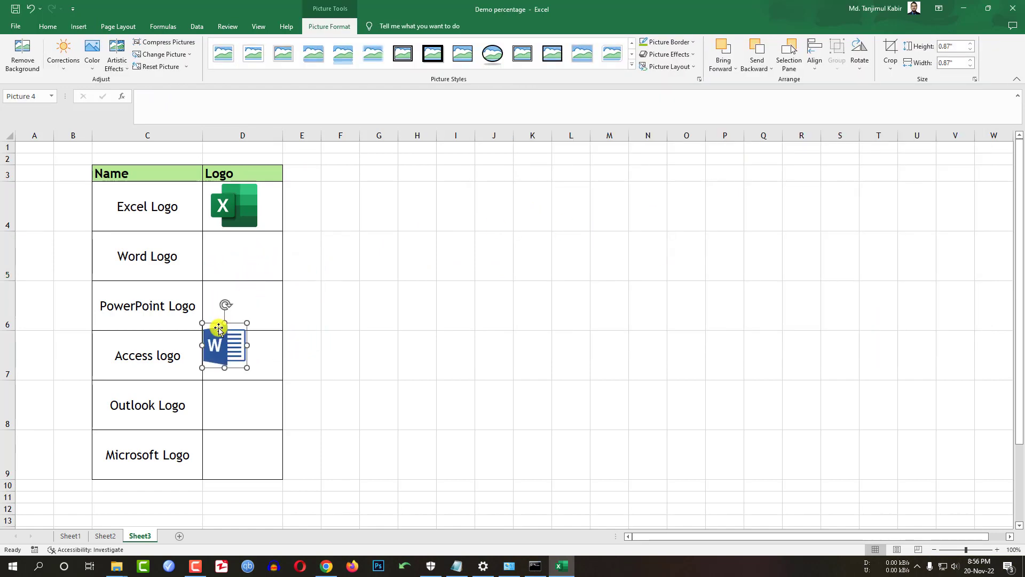
pyautogui.moveTo(224, 345); pyautogui.dragTo(242, 254)
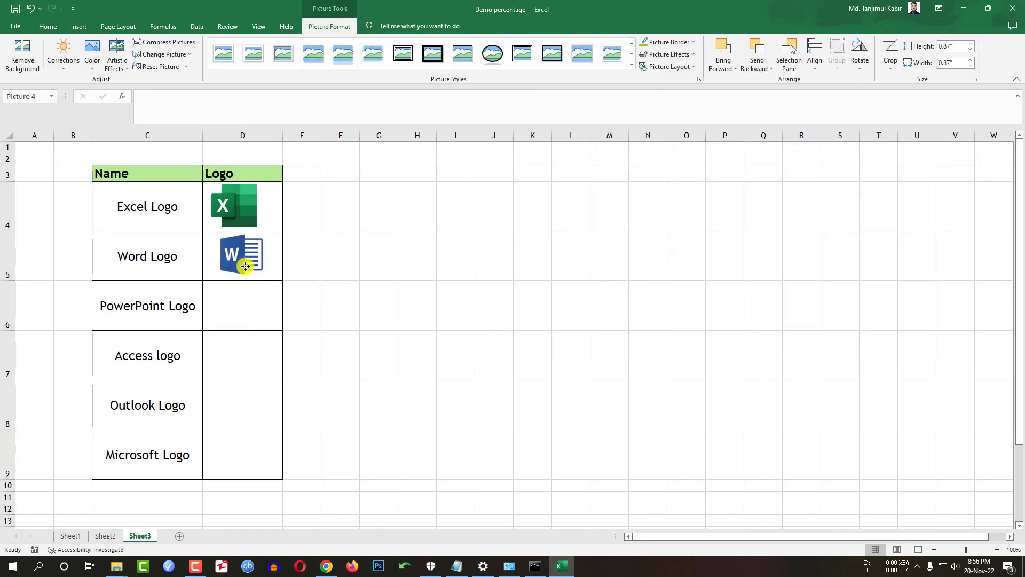
pyautogui.click(125, 53)
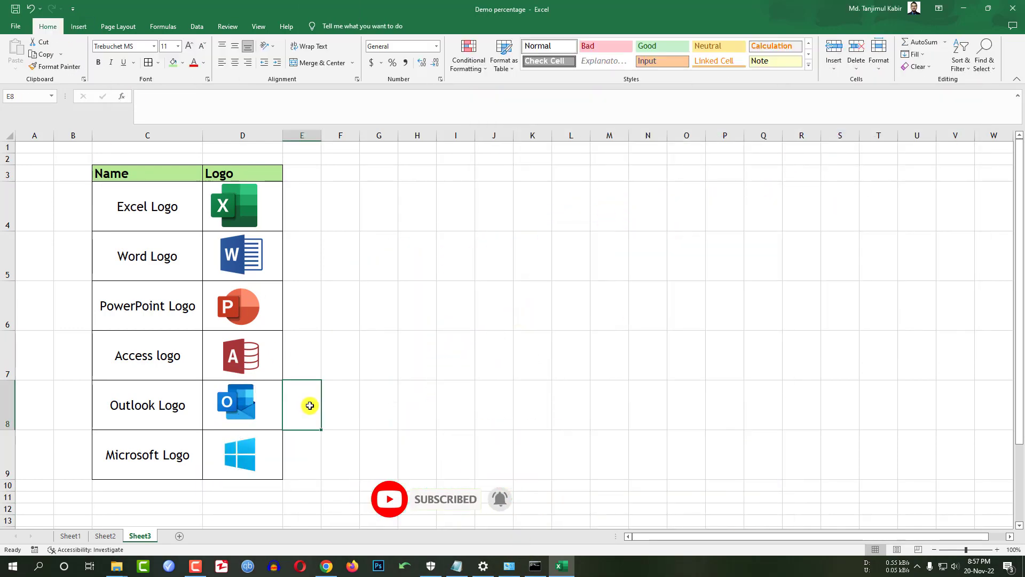
# - Turn on filter buttons for the Name/Logo table headers
pyautogui.click(111, 173)
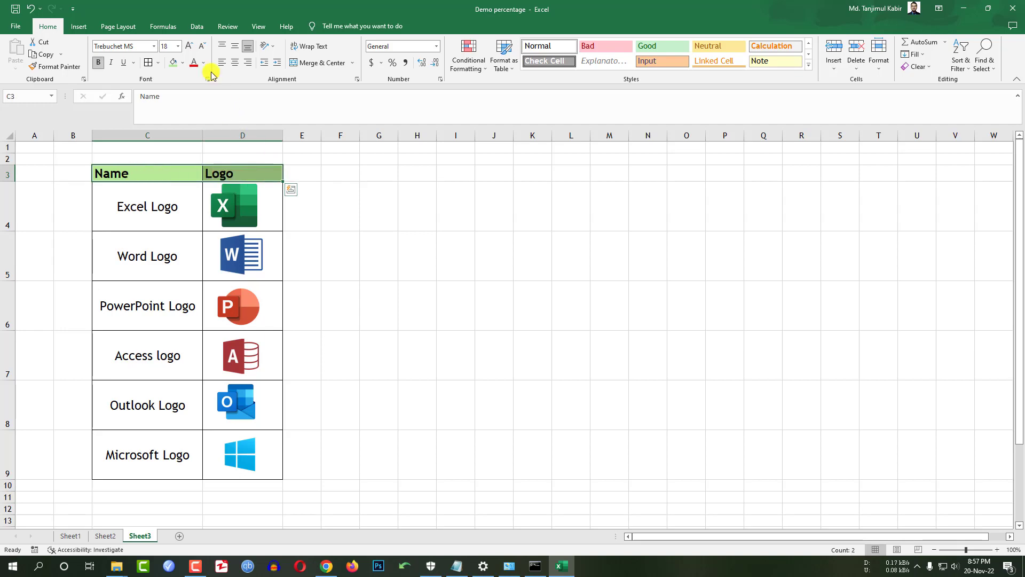
pyautogui.click(196, 26)
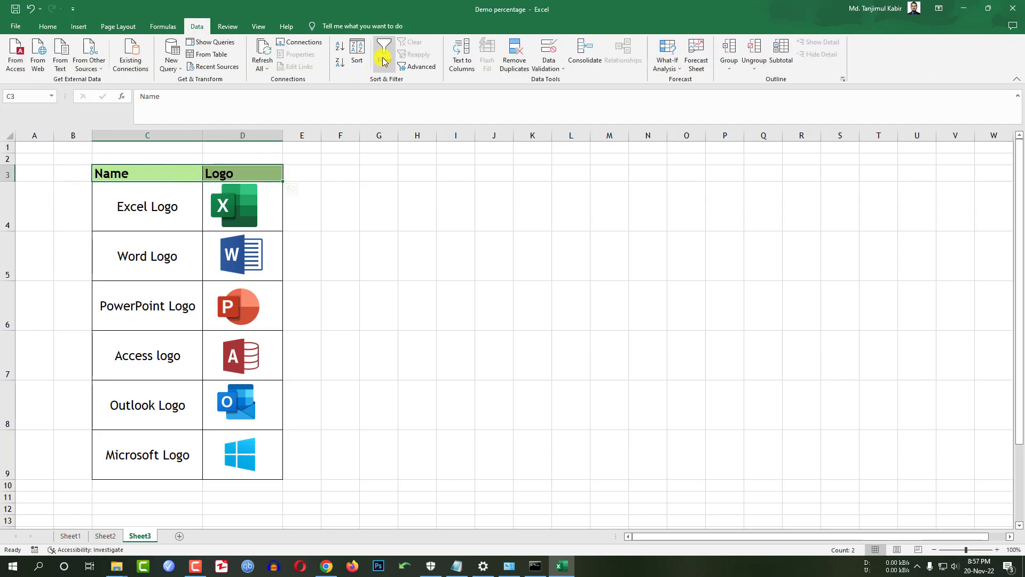
pyautogui.click(384, 51)
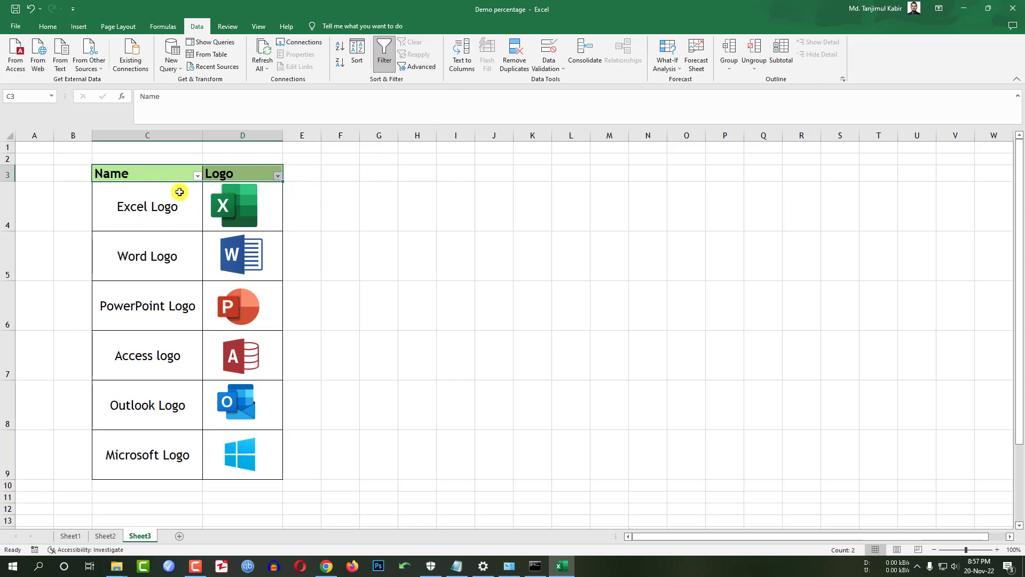
# - Filter the Name column to Access logo and Excel Logo
pyautogui.click(197, 175)
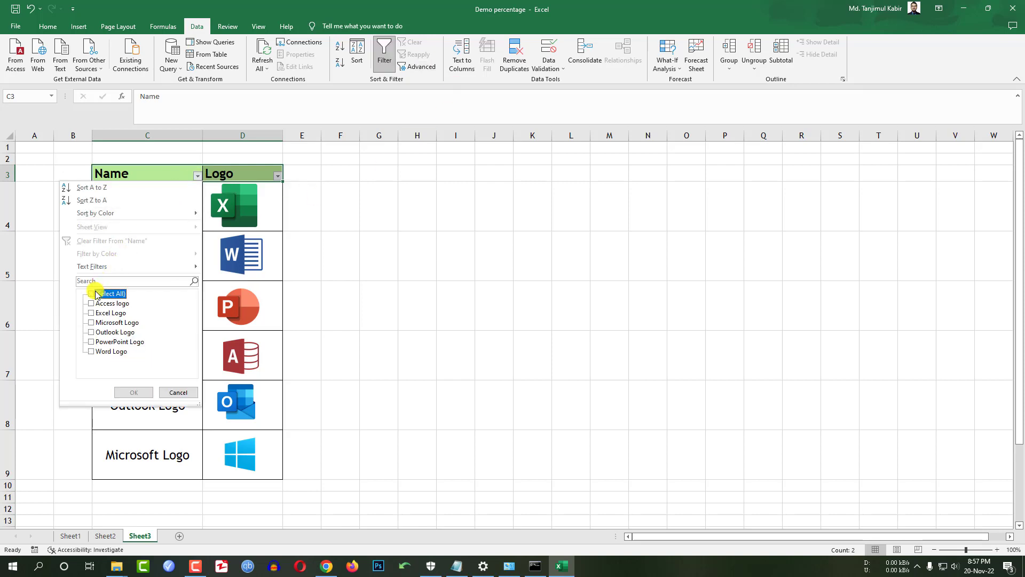
pyautogui.click(91, 303)
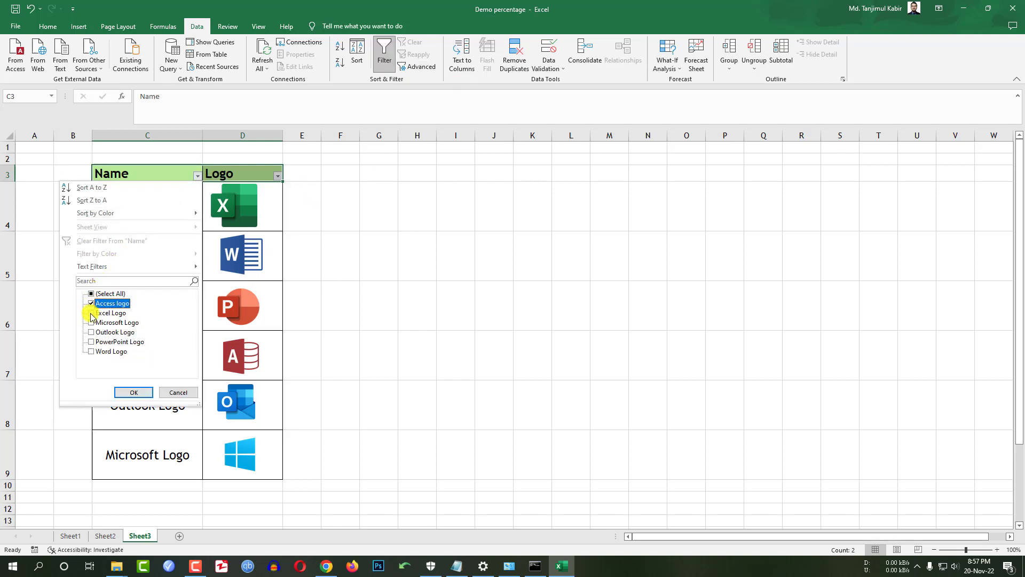
pyautogui.click(133, 392)
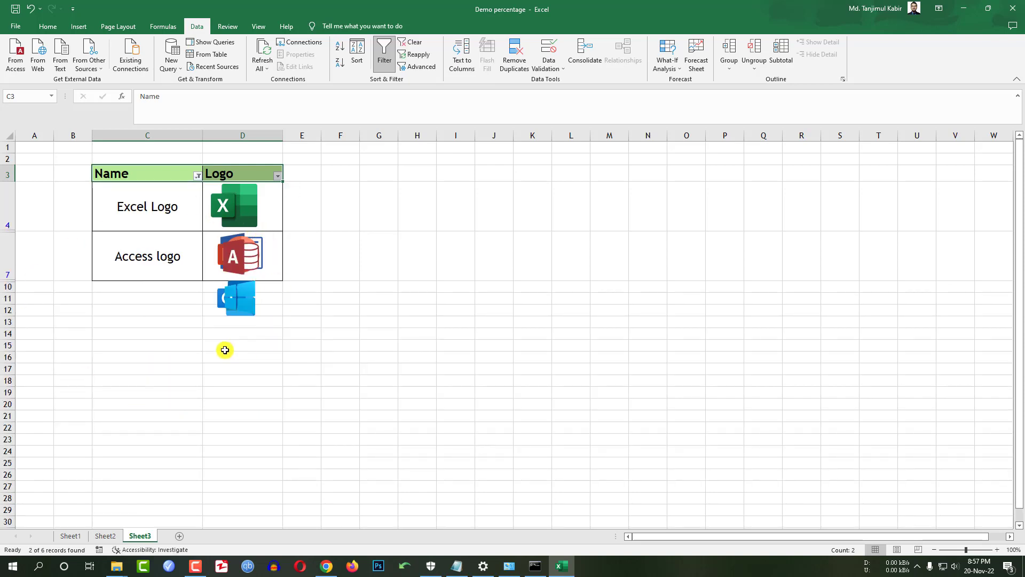
pyautogui.click(198, 175)
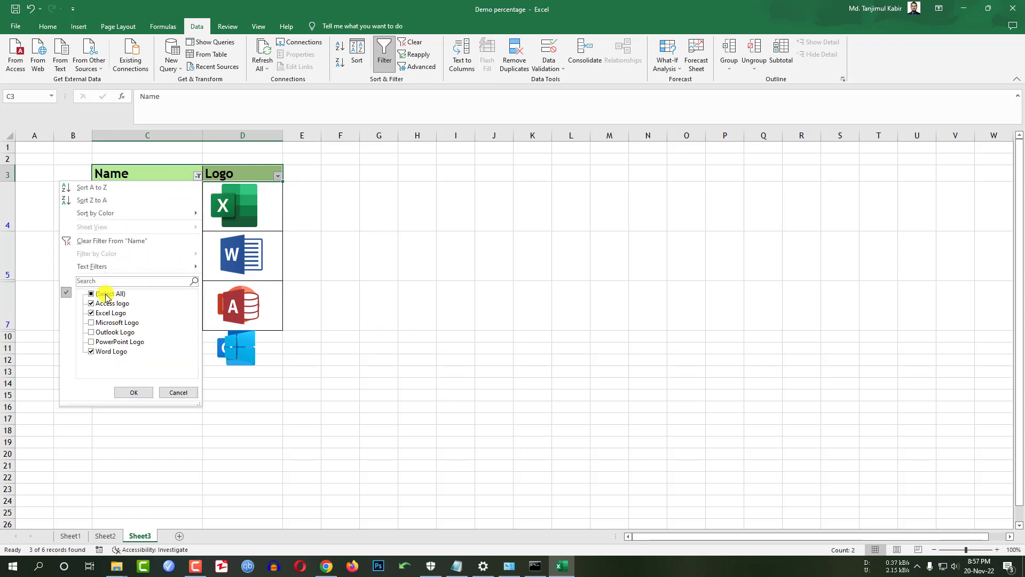
# - Clear the filter and set the Excel logo picture to move and size with cells
pyautogui.click(133, 391)
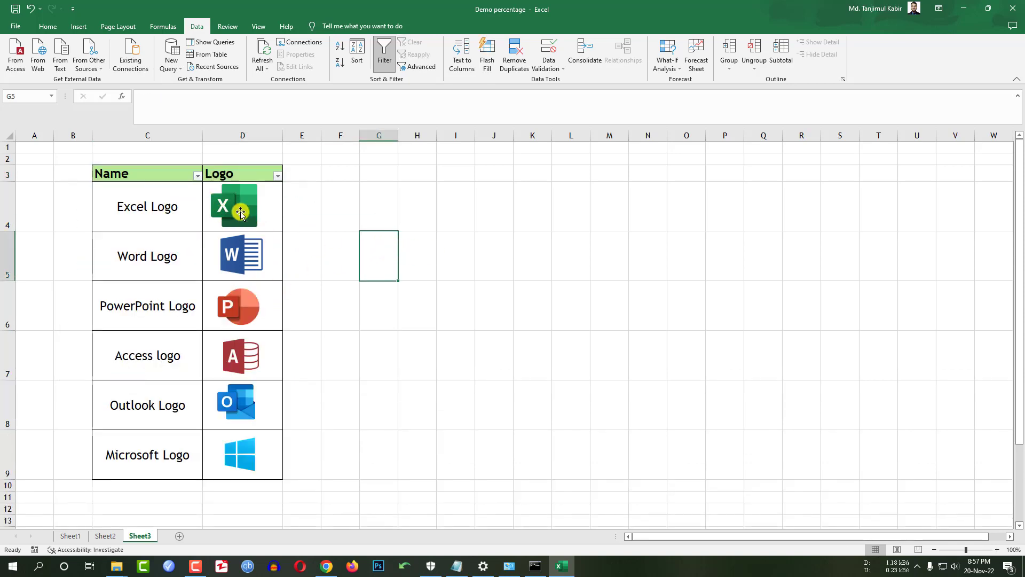
pyautogui.rightClick(233, 206)
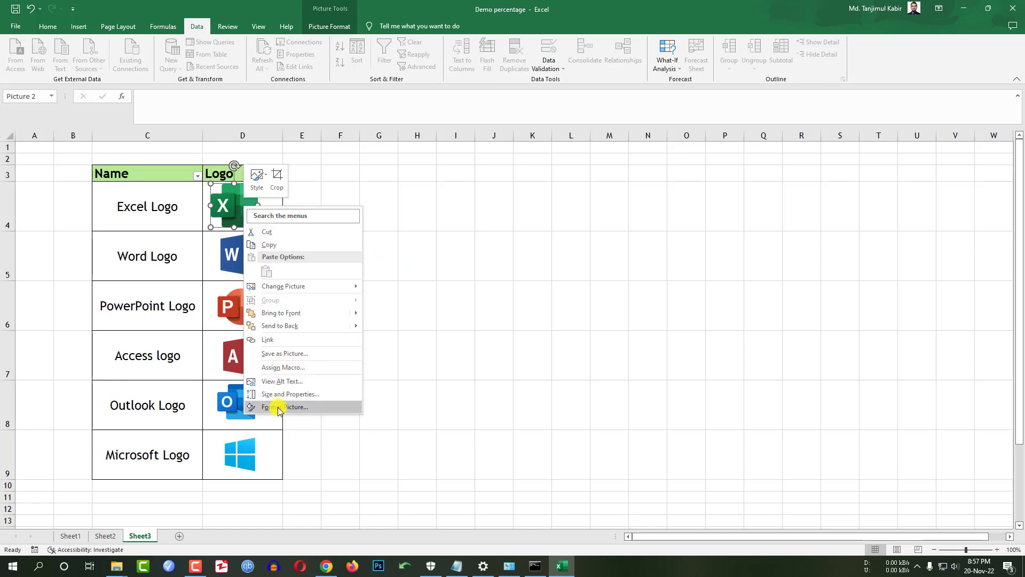
pyautogui.click(282, 407)
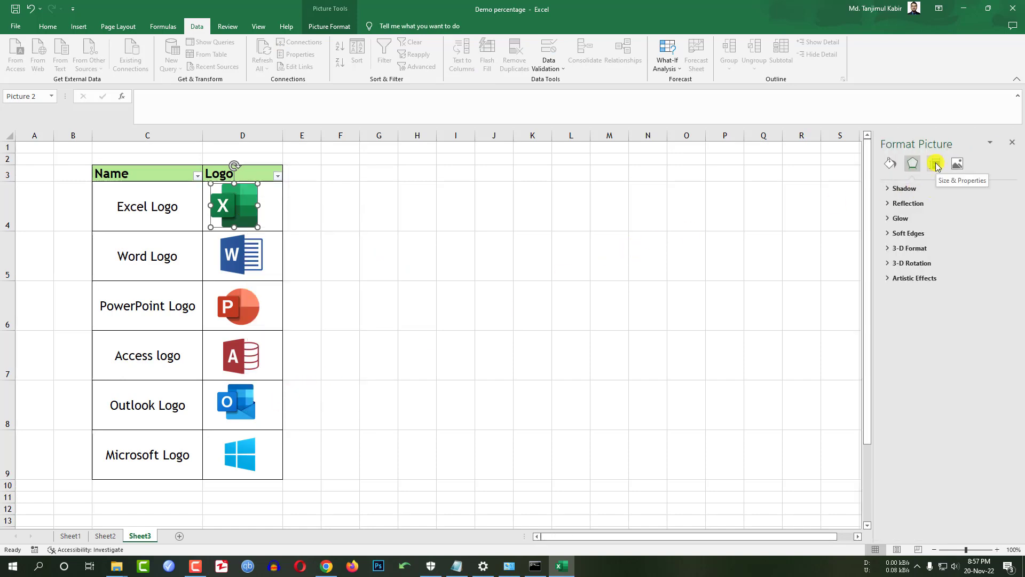
pyautogui.click(935, 163)
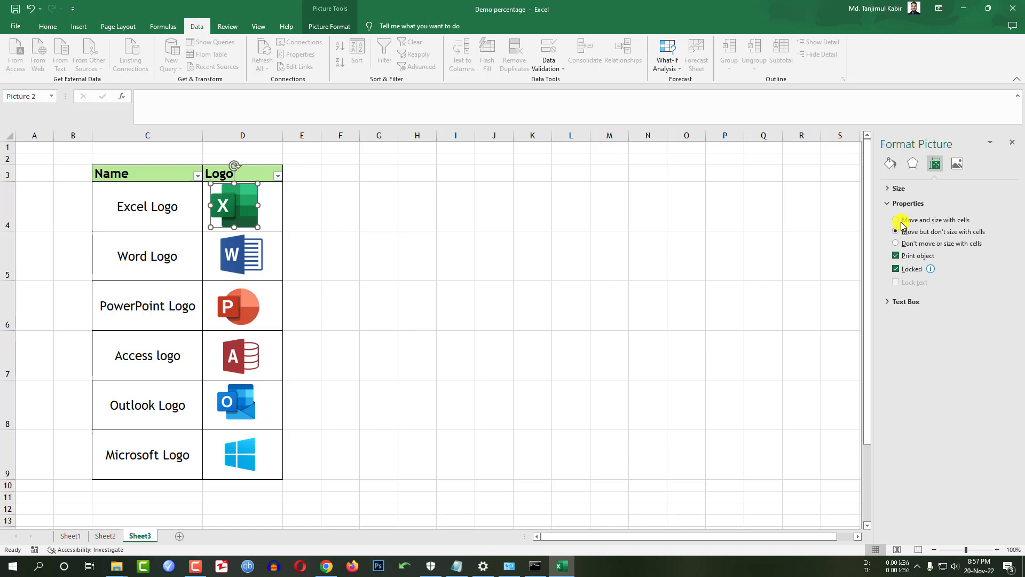
pyautogui.click(240, 255)
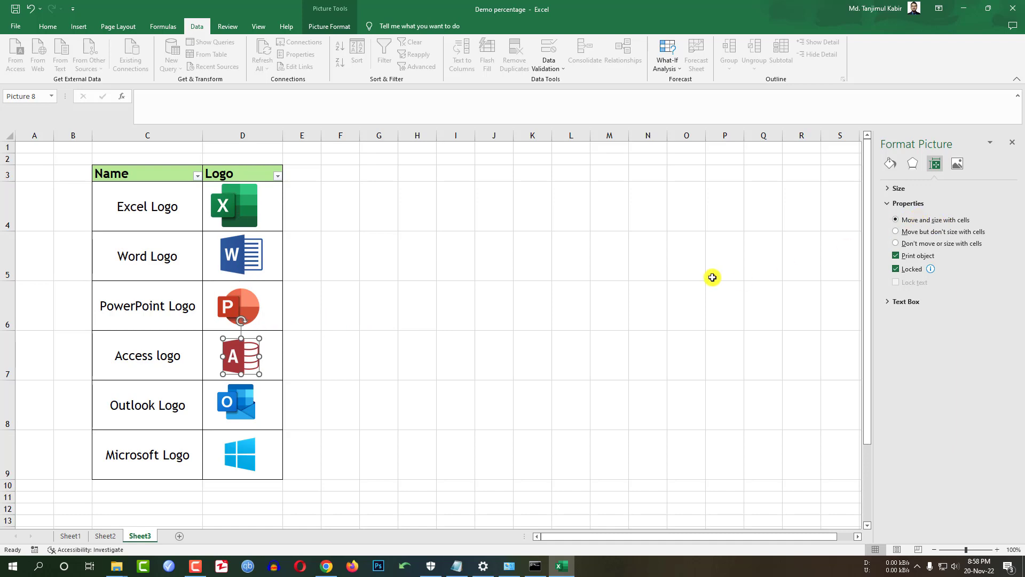
# - Set the Access and Outlook logo pictures to move and size with cells too
pyautogui.click(236, 402)
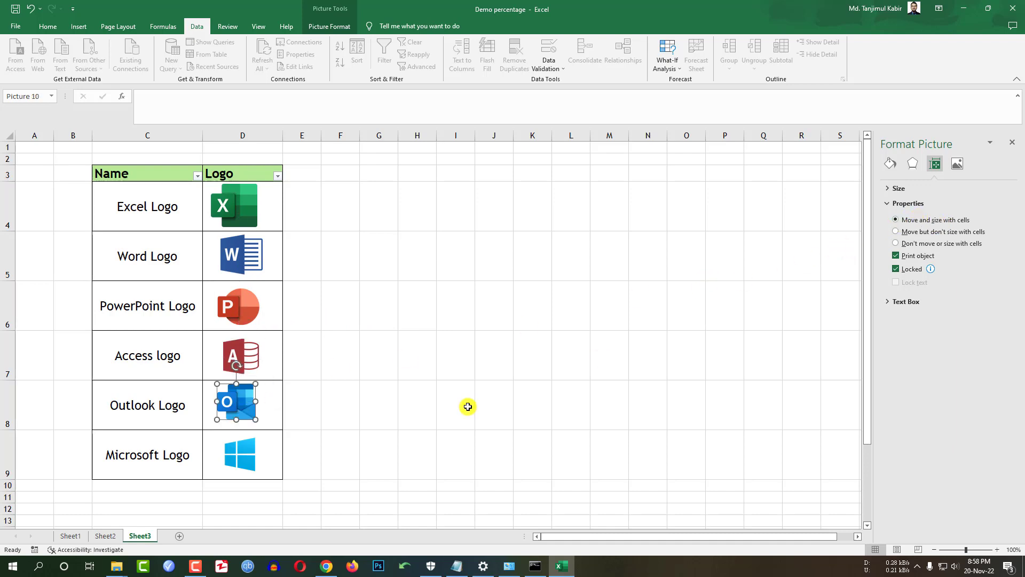
pyautogui.click(198, 175)
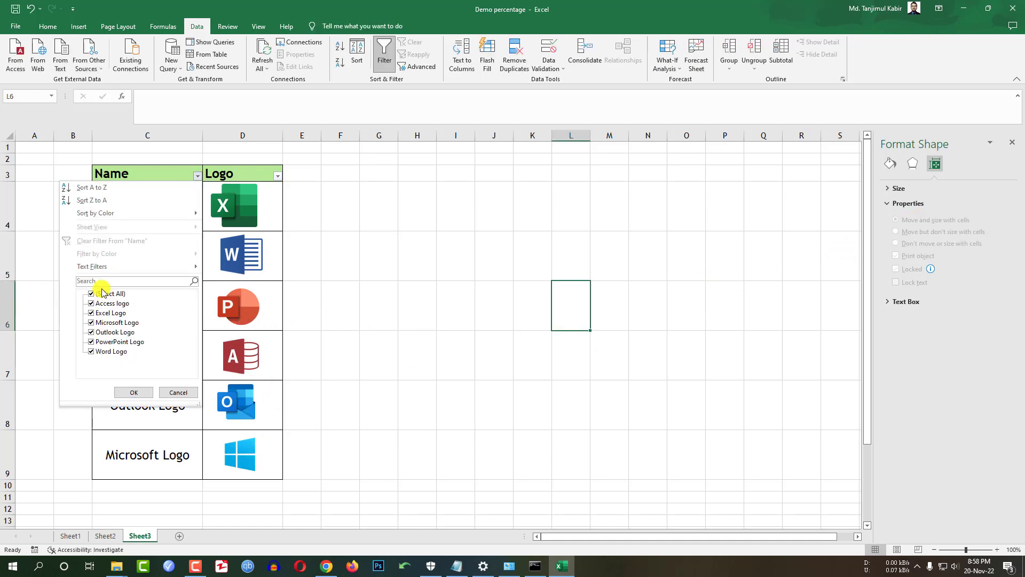
pyautogui.click(91, 293)
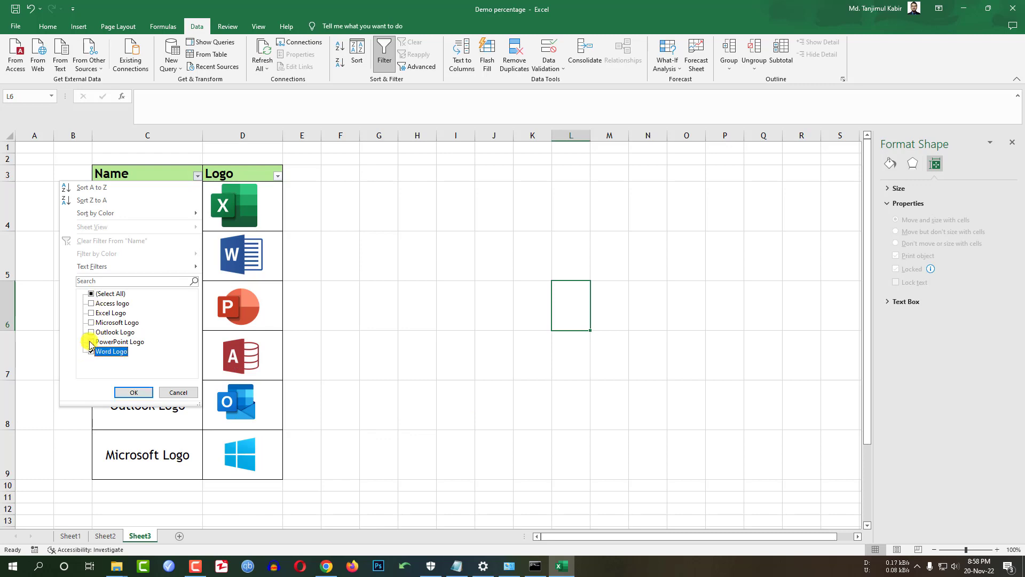
pyautogui.click(133, 393)
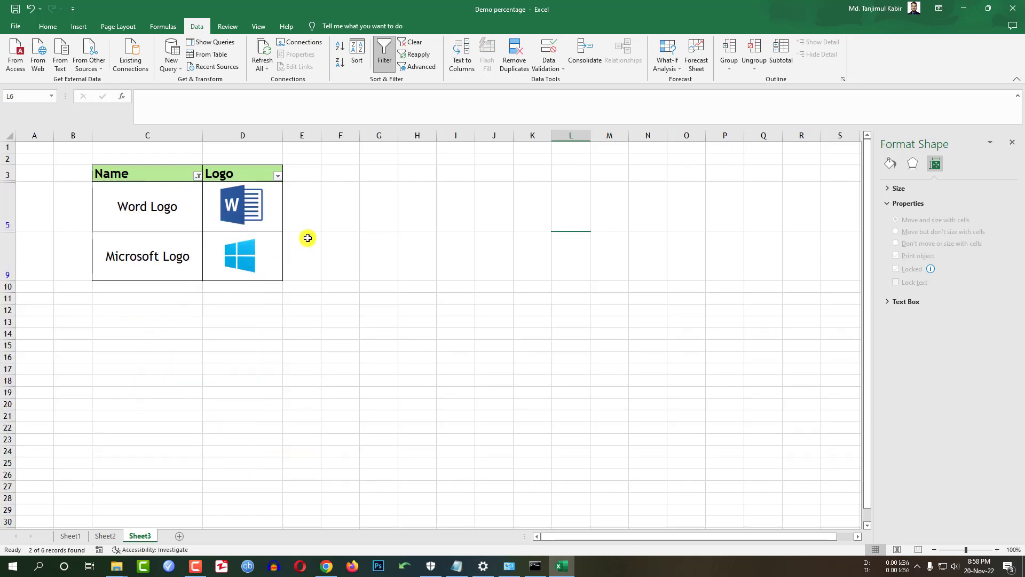
pyautogui.moveTo(148, 262)
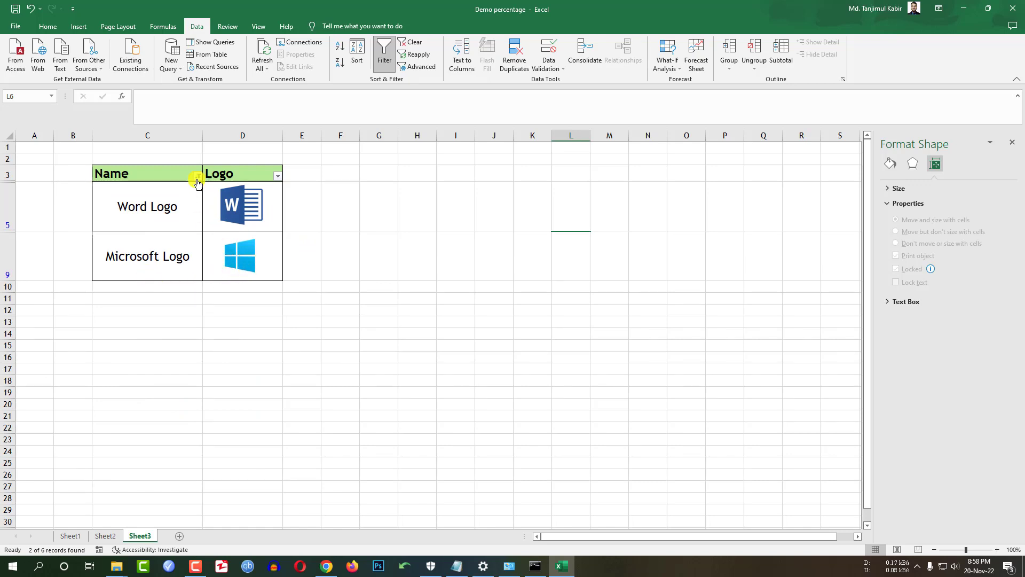
pyautogui.click(197, 181)
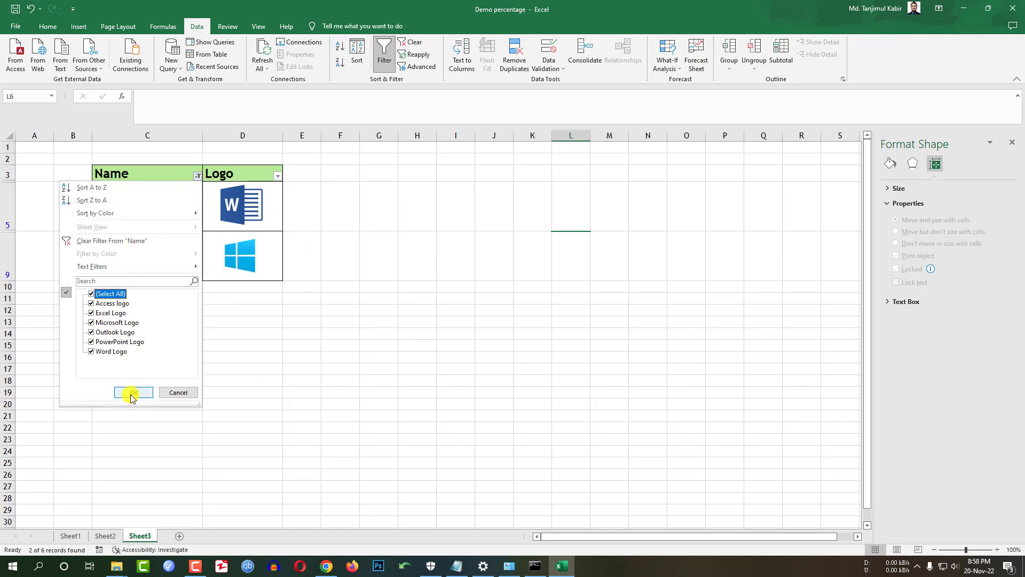
pyautogui.click(132, 392)
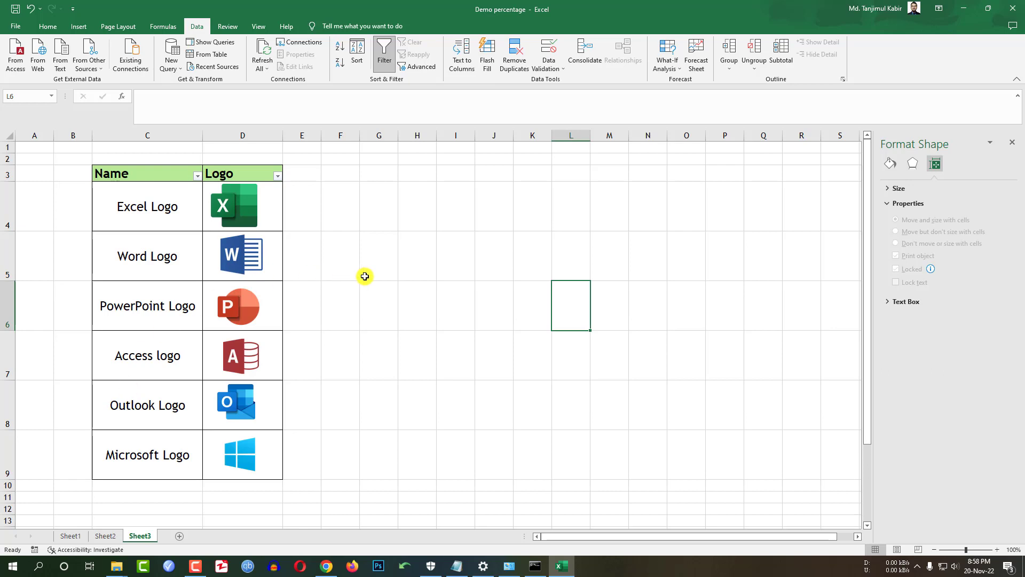
pyautogui.click(301, 256)
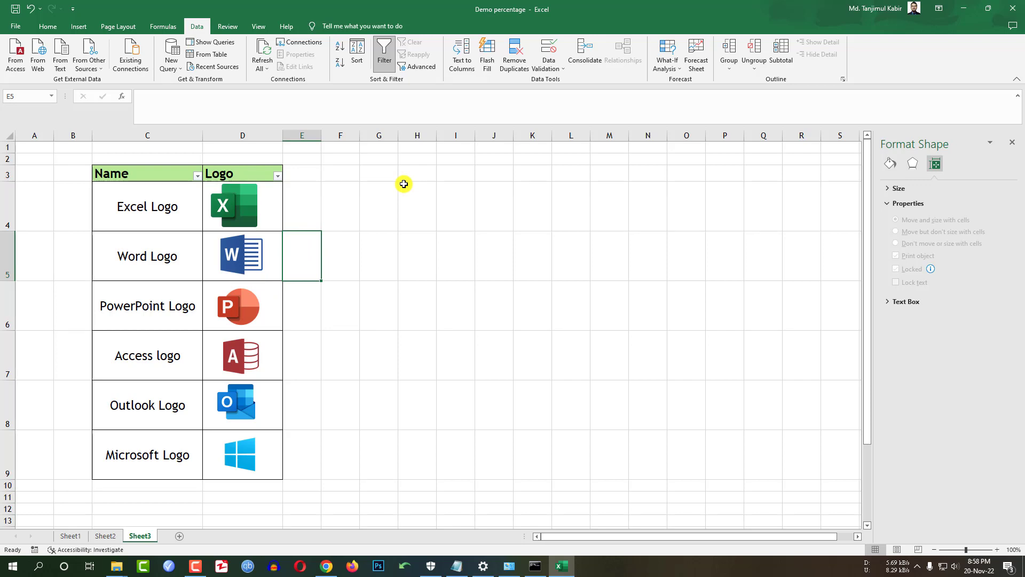
pyautogui.moveTo(355, 223)
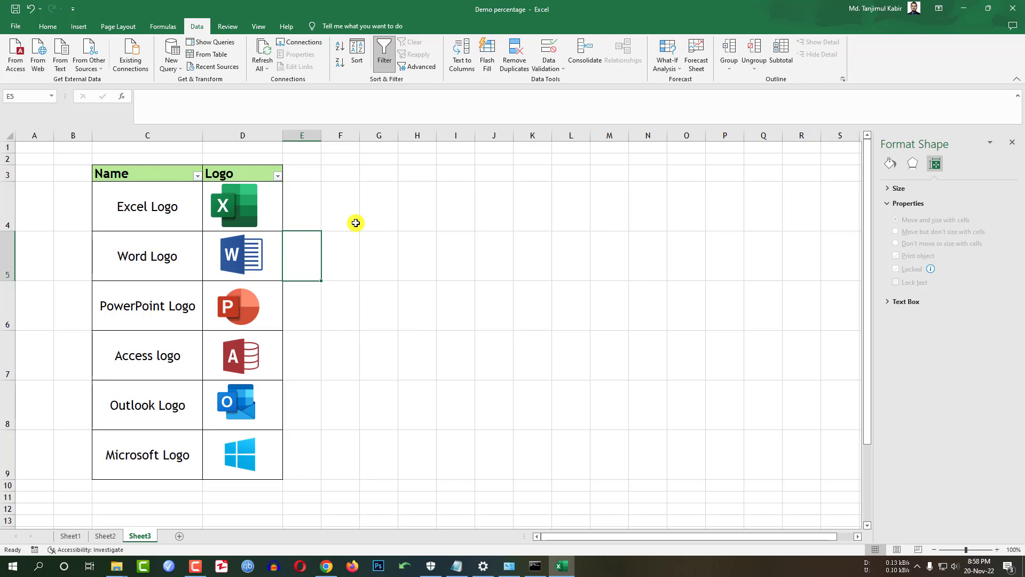
pyautogui.moveTo(427, 289)
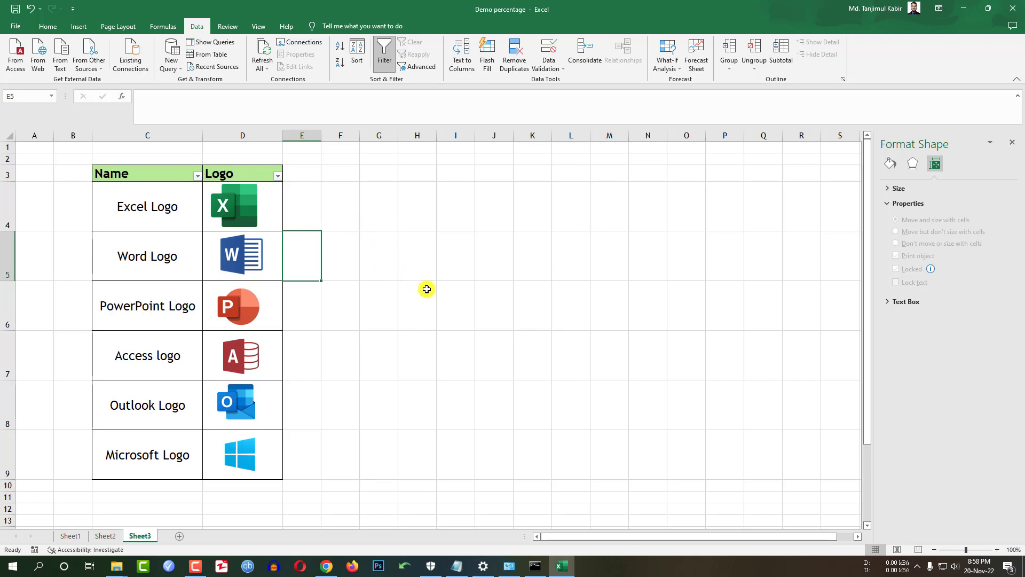